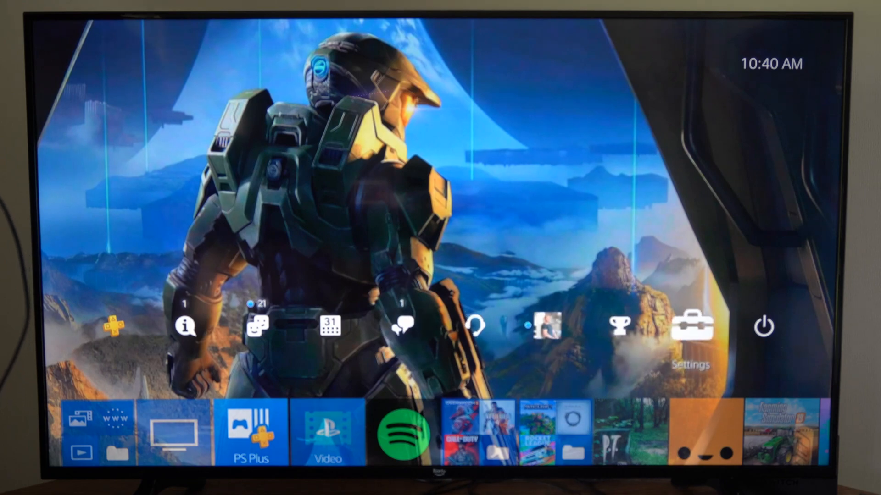
Go to the Network settings page from the home screen Settings
{"action": "left_click", "coordinate": [690, 325]}
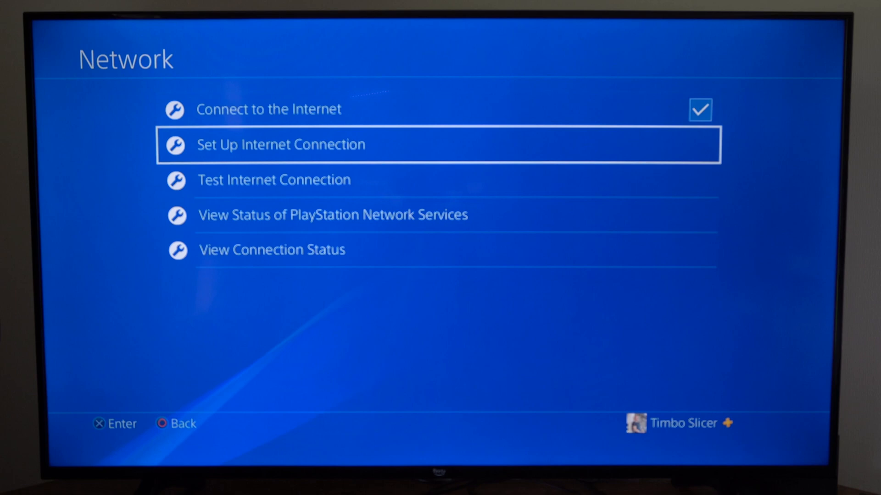
Begin a custom Wi-Fi connection setup on the chosen network with automatic IP, reaching DNS choice
{"action": "left_click", "coordinate": [279, 144]}
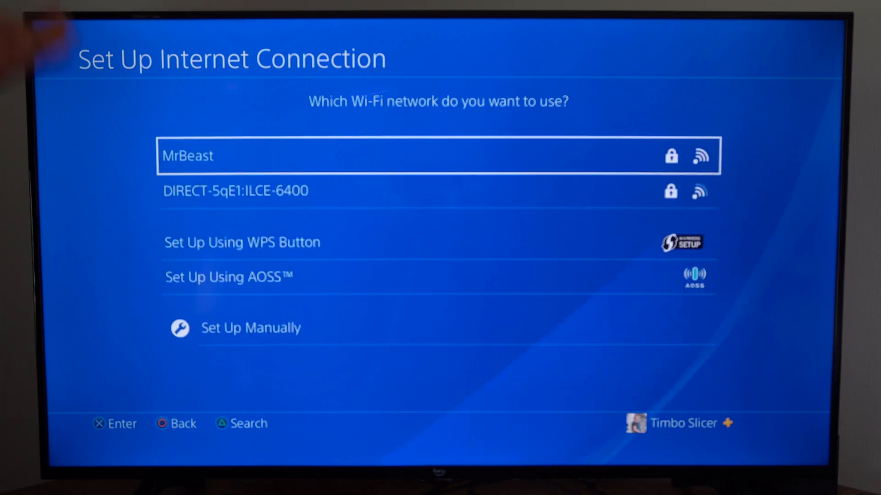
{"action": "left_click", "coordinate": [439, 156]}
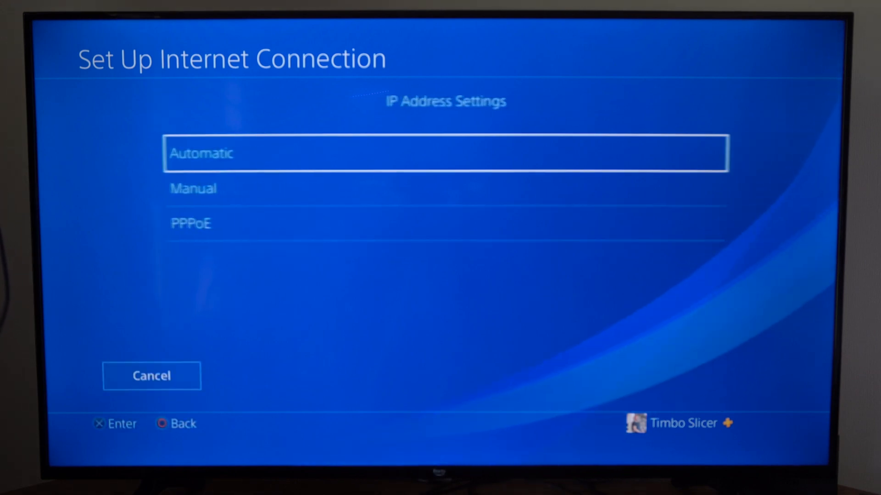
{"action": "left_click", "coordinate": [446, 153]}
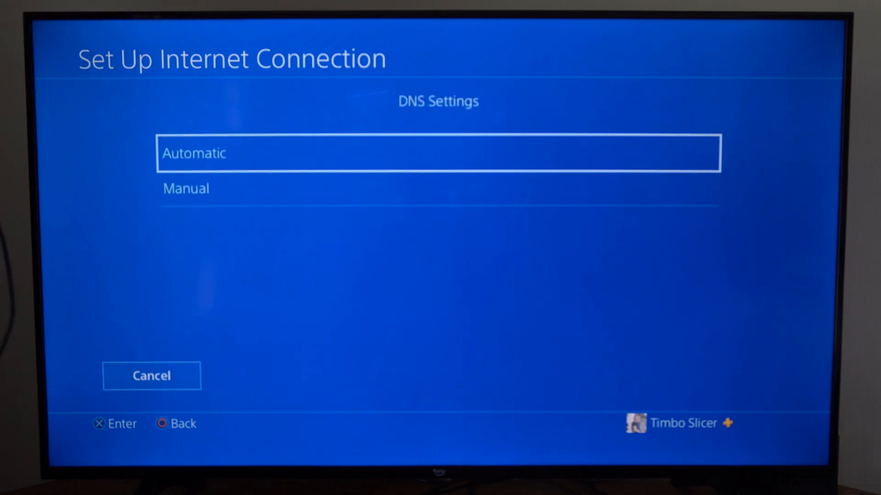
Choose Manual DNS with primary 1.1.1.1 and secondary 1.0.0.1
{"action": "left_click", "coordinate": [185, 188]}
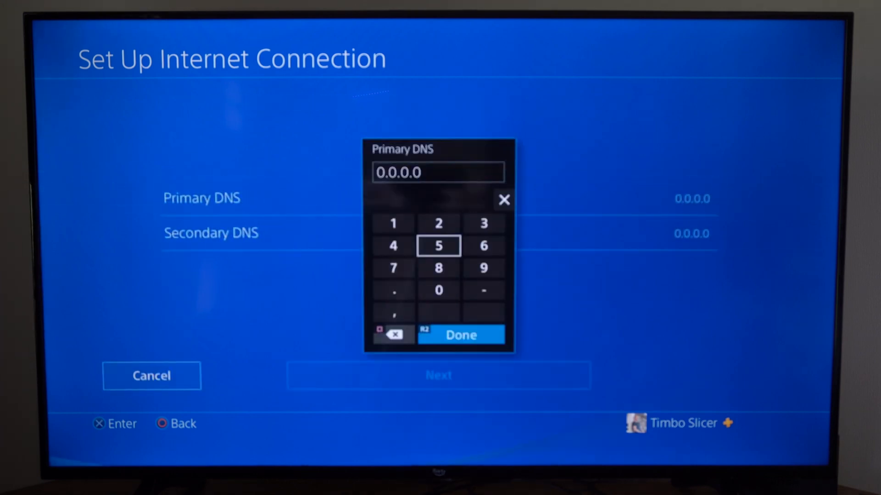
{"action": "left_click", "coordinate": [503, 200]}
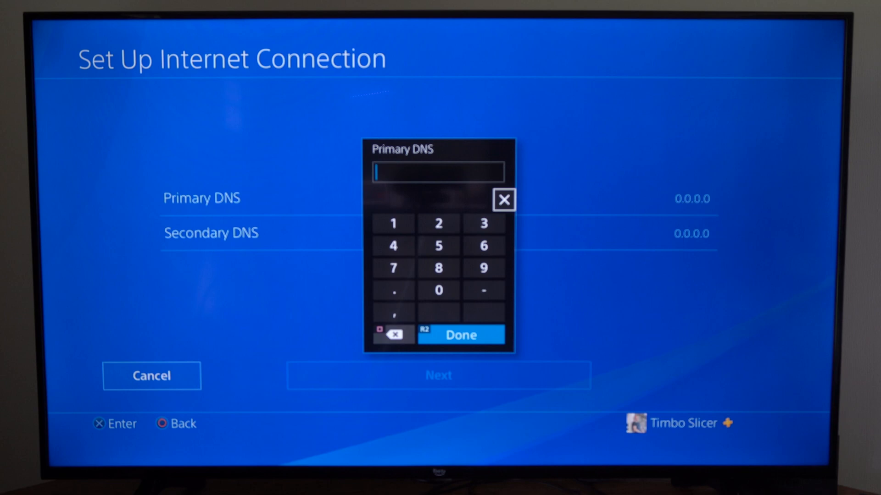
{"action": "left_click", "coordinate": [393, 223]}
{"action": "type", "text": "1.1.1"}
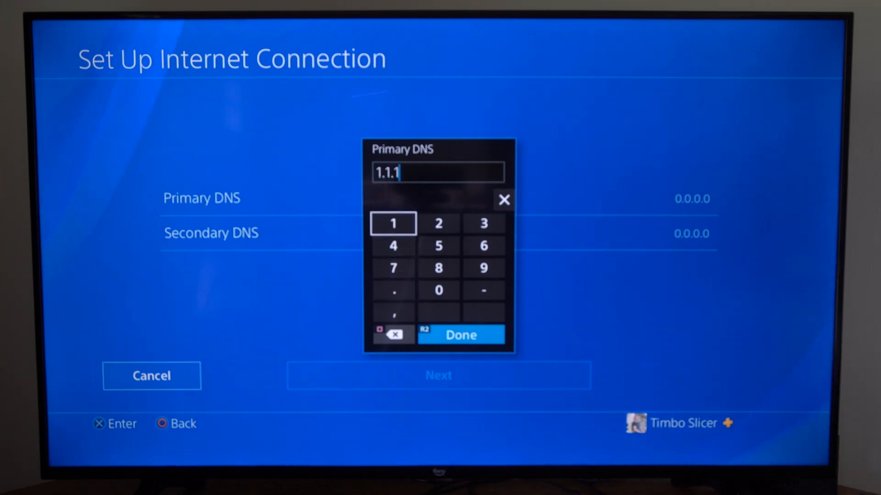
{"action": "left_click", "coordinate": [459, 335]}
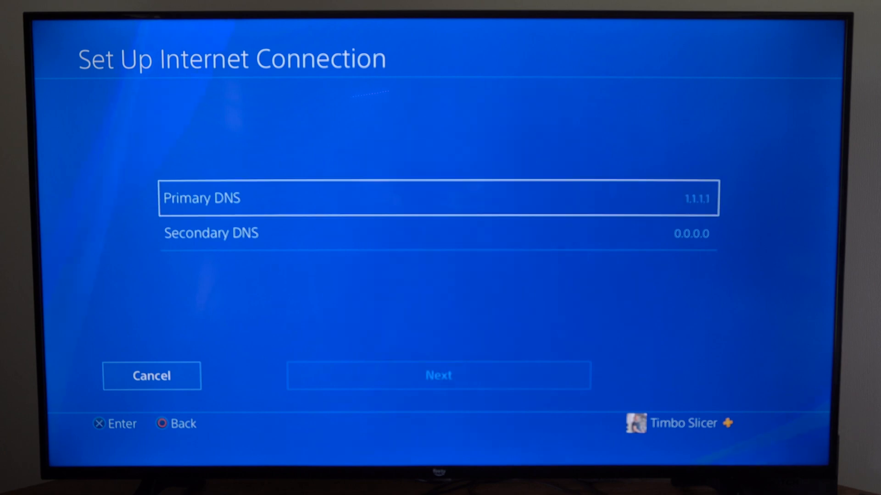
{"action": "left_click", "coordinate": [438, 233]}
{"action": "type", "text": "1."}
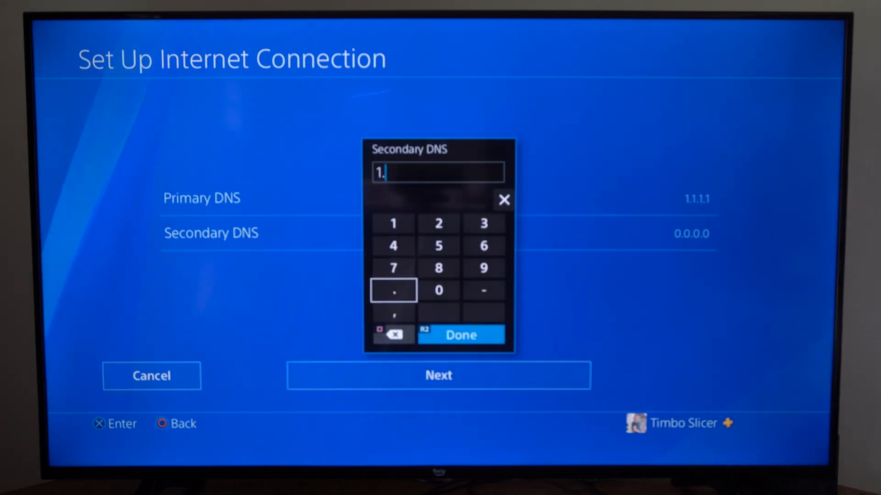
{"action": "left_click", "coordinate": [438, 291]}
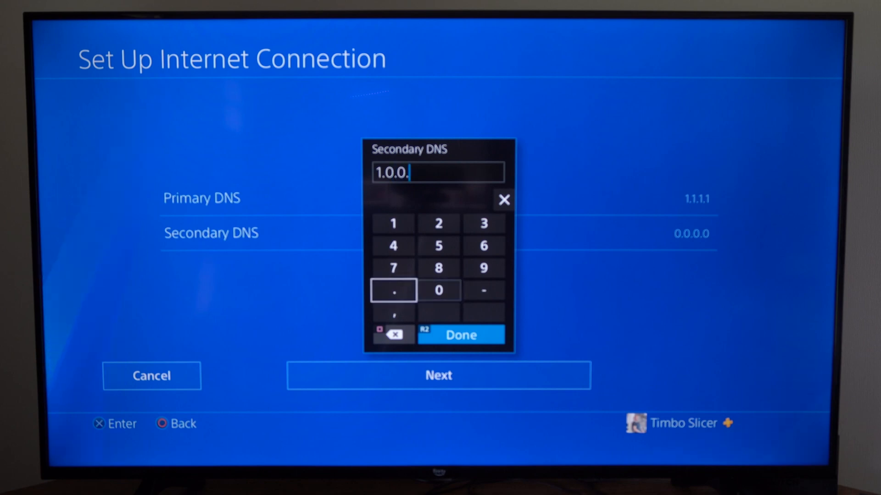
{"action": "left_click", "coordinate": [459, 335]}
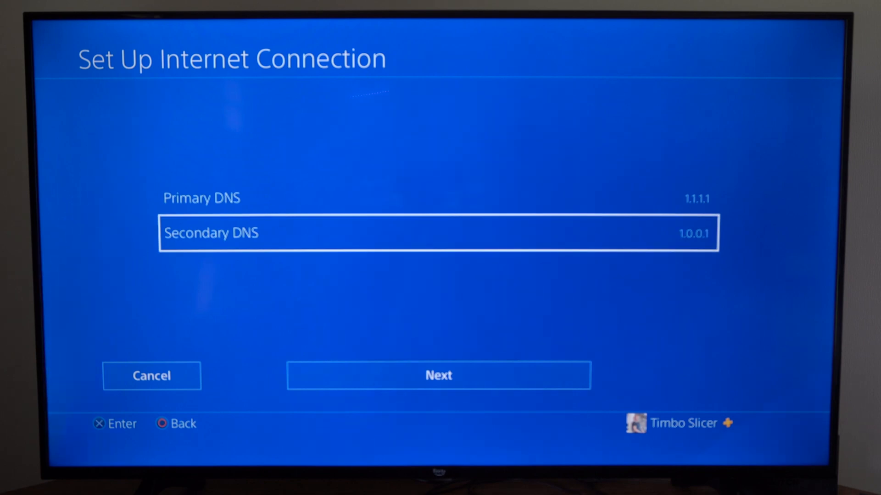
Accept the remaining settings and start Test Internet Connection
{"action": "left_click", "coordinate": [438, 375]}
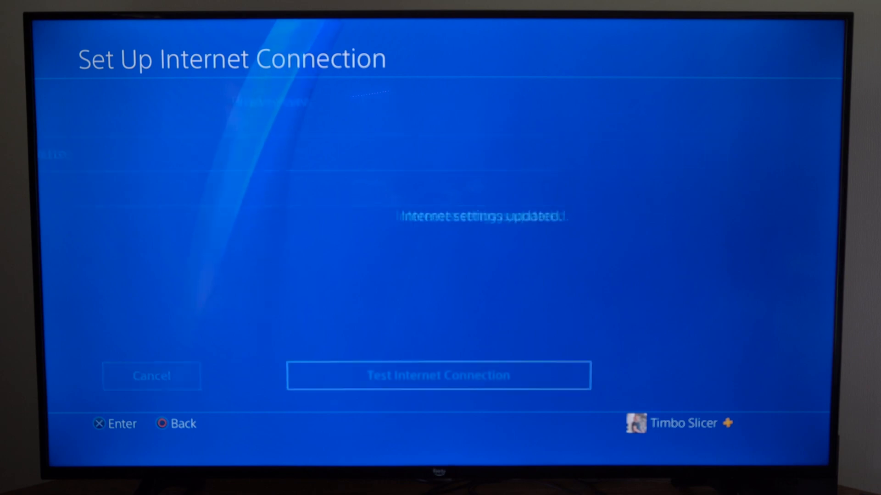
{"action": "left_click", "coordinate": [438, 375]}
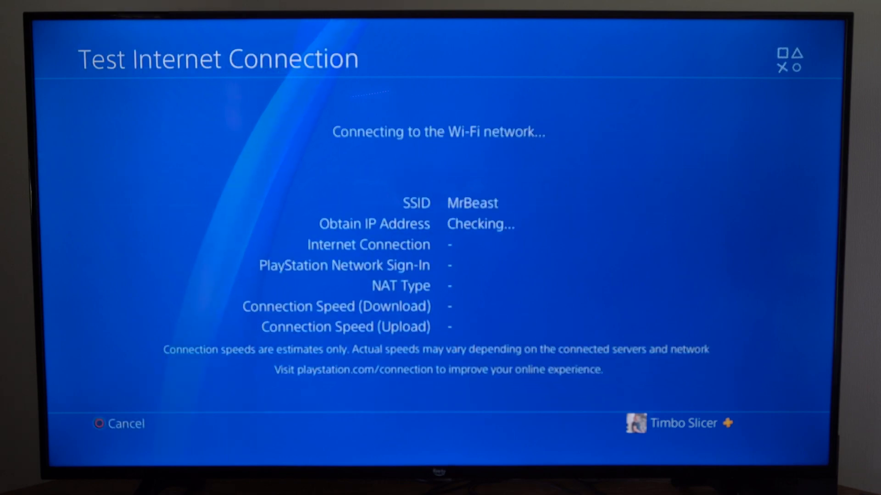